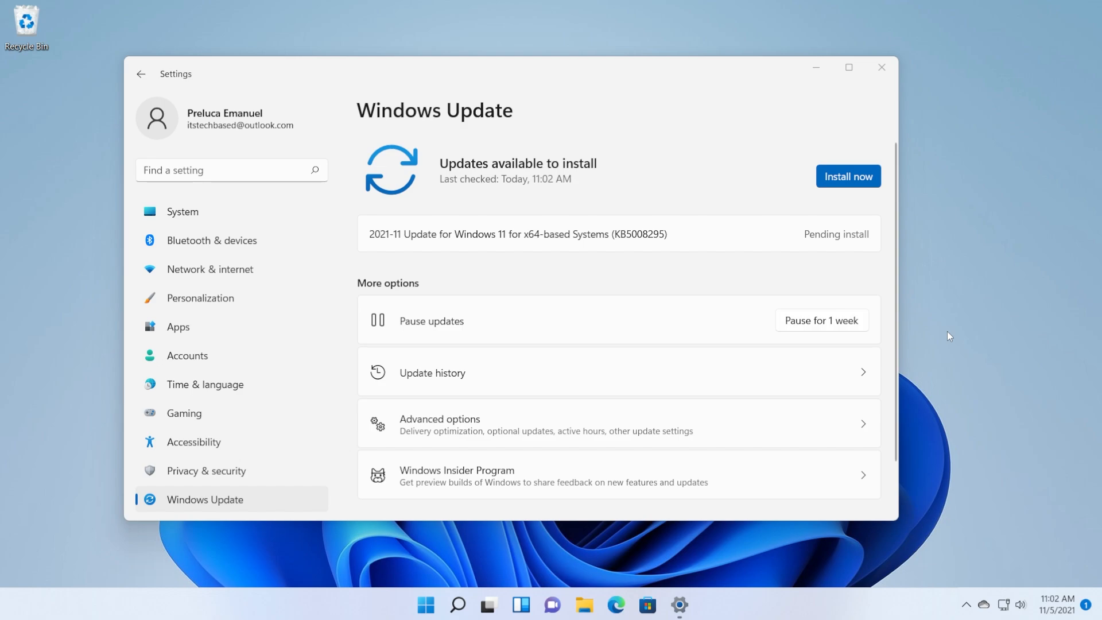
pyautogui.moveTo(618, 248)
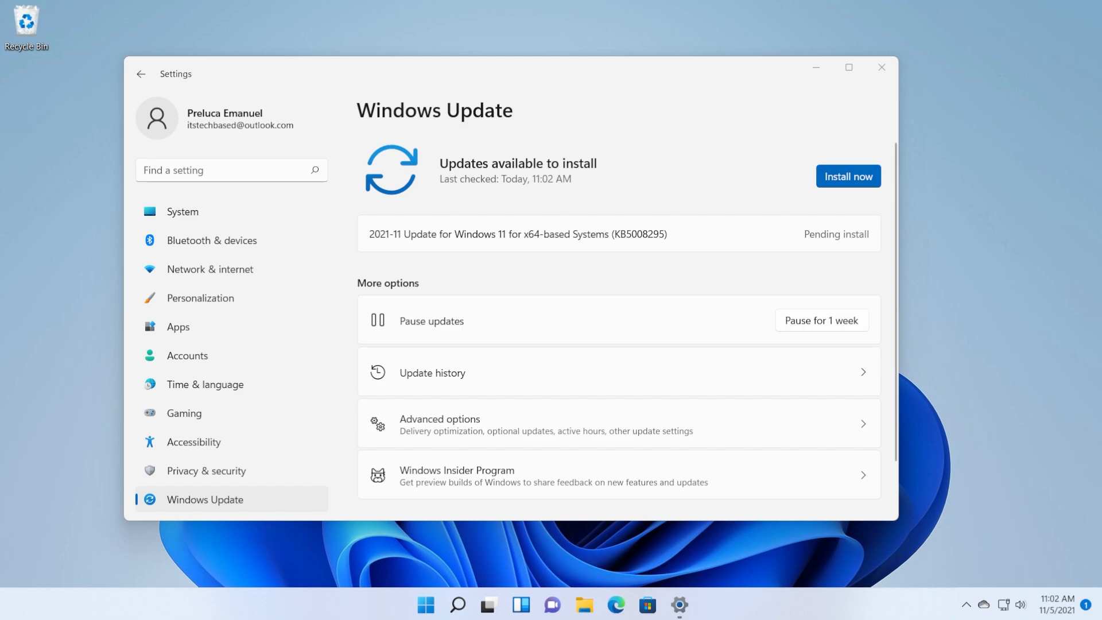
pyautogui.moveTo(932, 290)
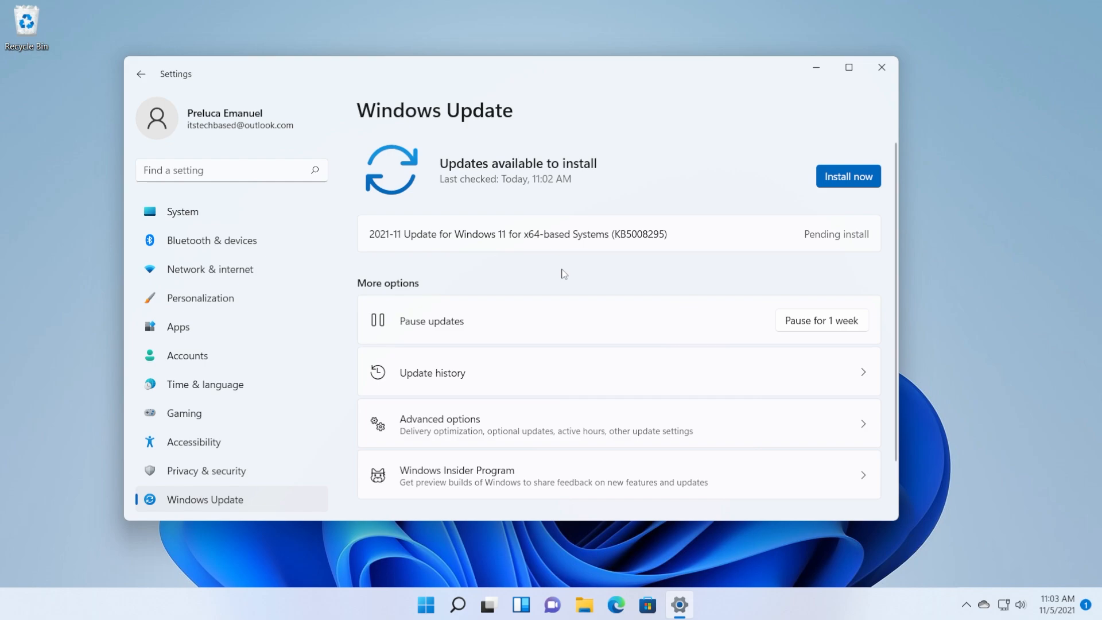
pyautogui.moveTo(623, 262)
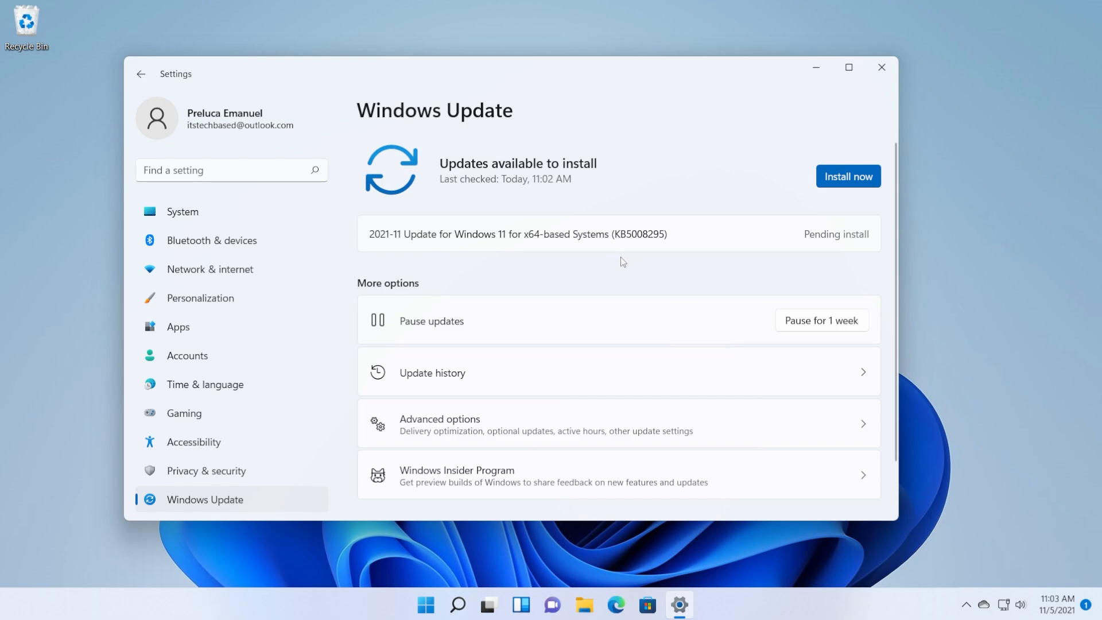
pyautogui.moveTo(483, 476)
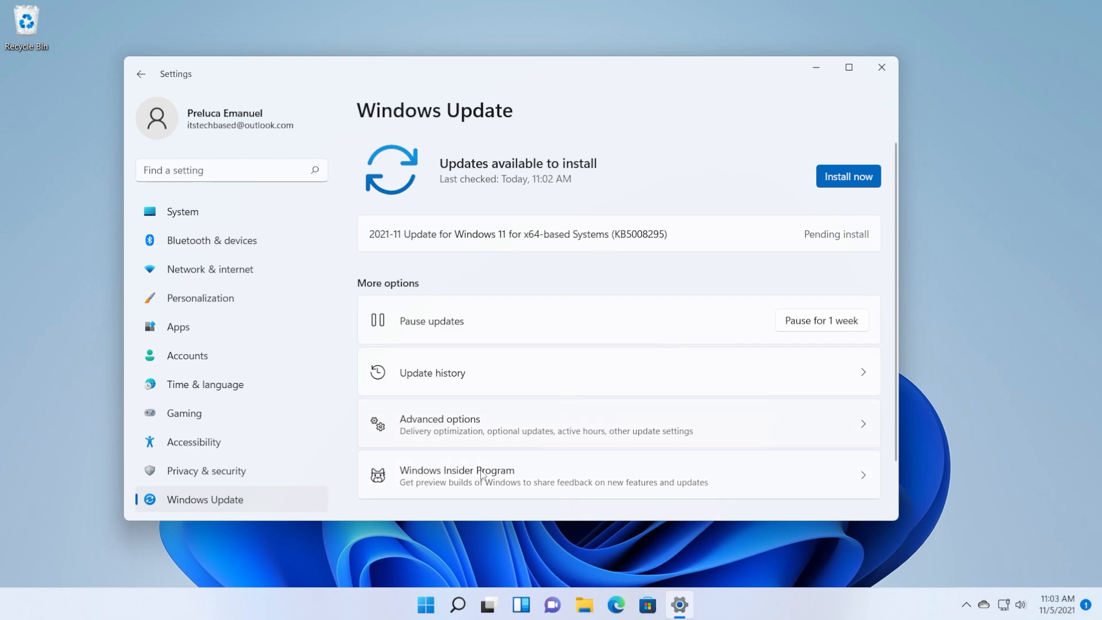
# Check the Windows Insider Program page, return to Windows Update and start installing KB5008295
pyautogui.click(457, 475)
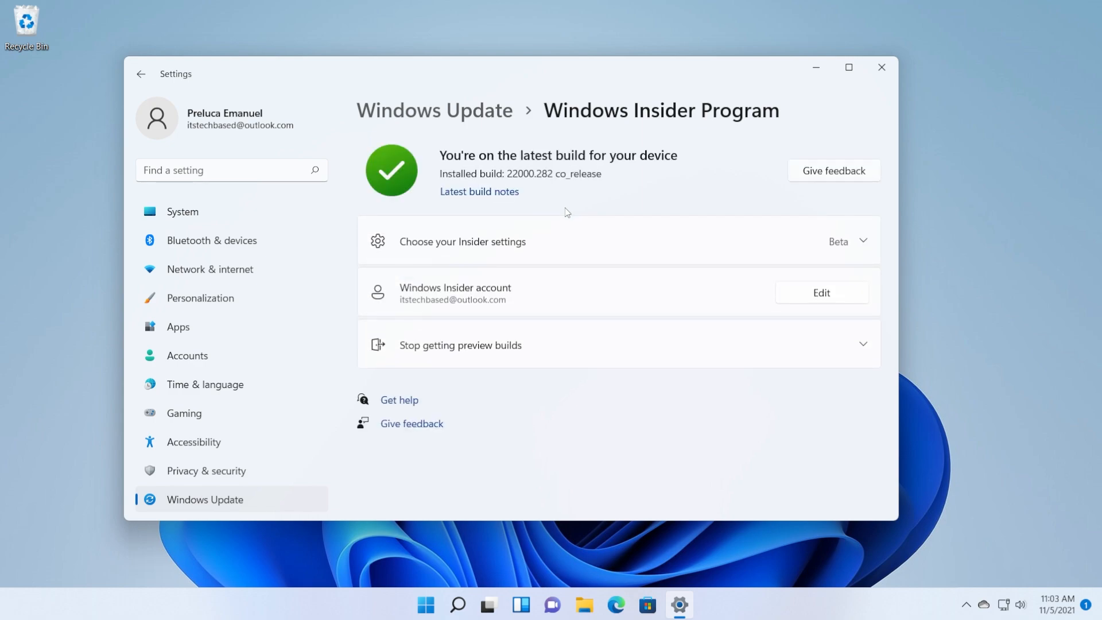
pyautogui.click(140, 73)
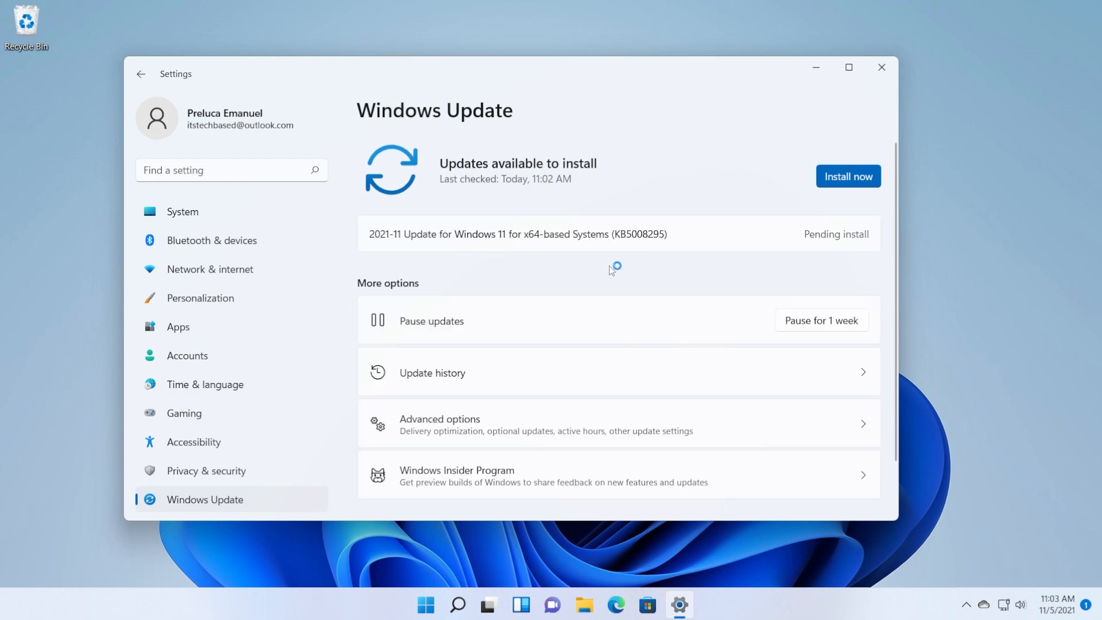
pyautogui.moveTo(613, 271)
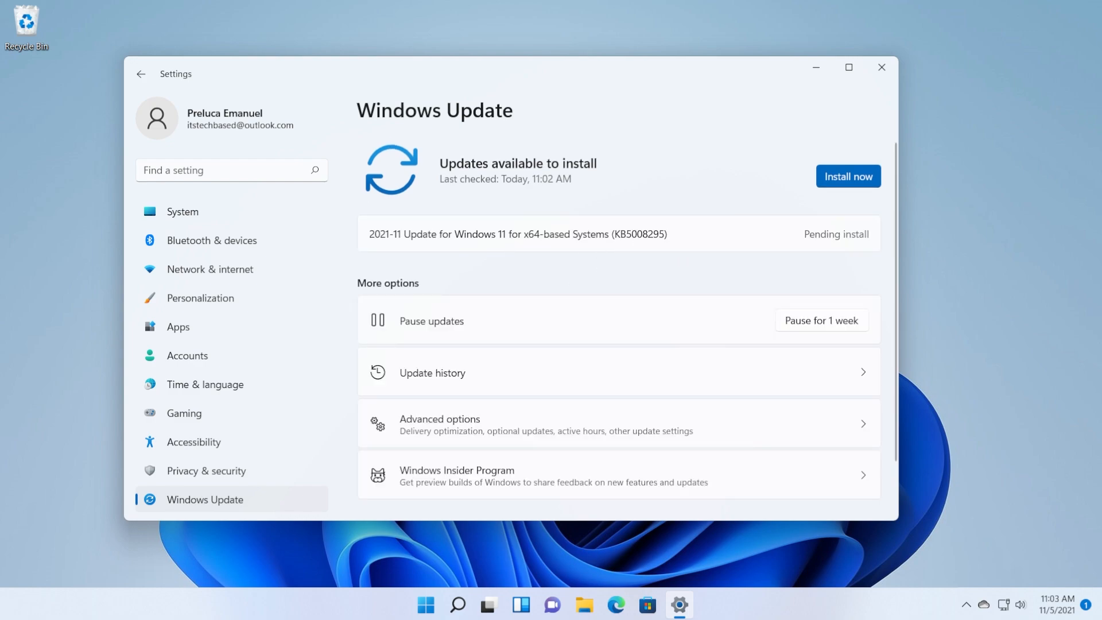
pyautogui.click(847, 176)
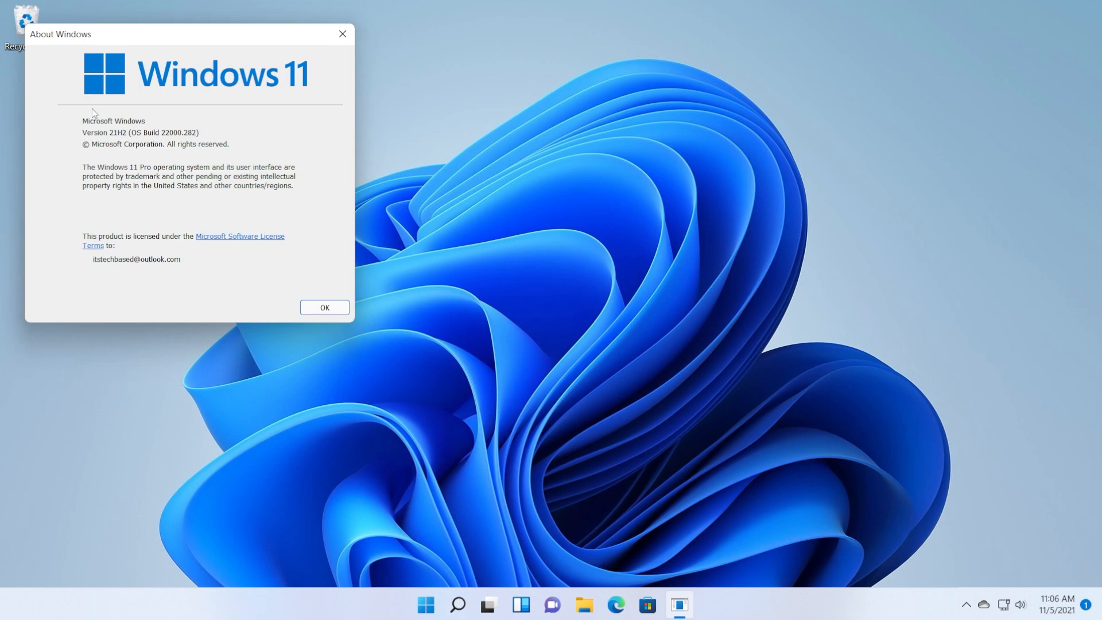
pyautogui.moveTo(169, 45)
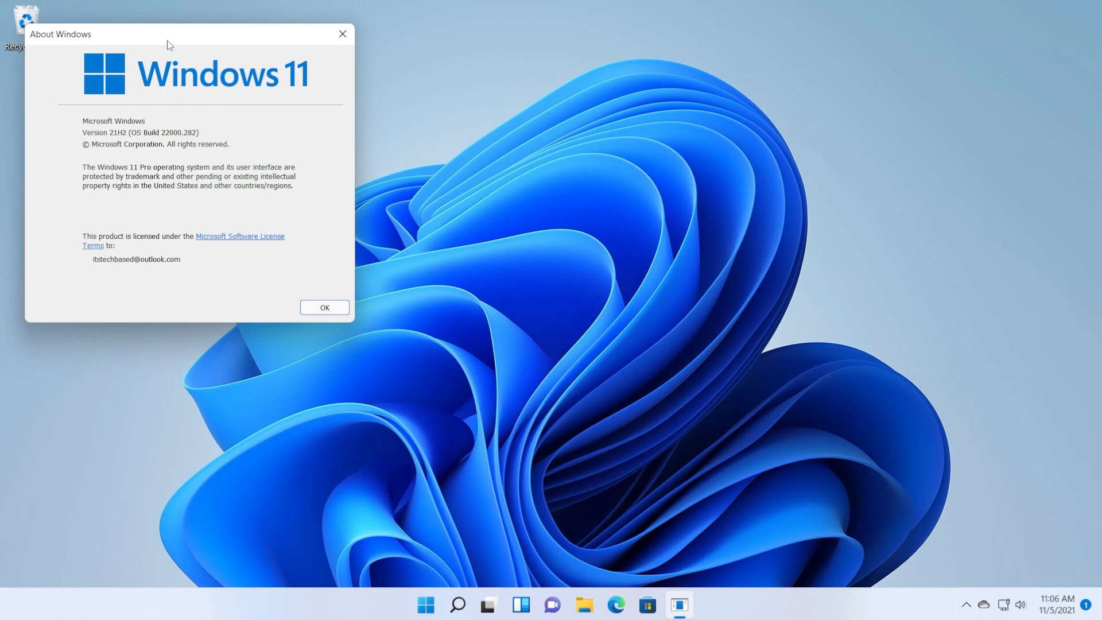
# Move the About Windows dialog aside after reading the build, then dismiss it with OK
pyautogui.moveTo(169, 33); pyautogui.dragTo(235, 124)
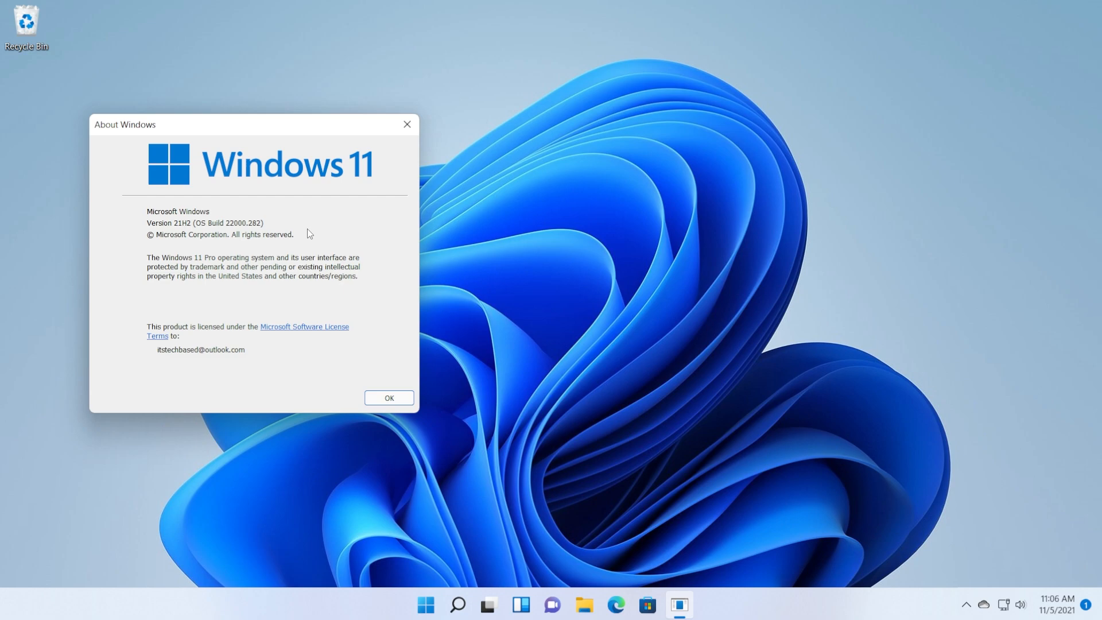
pyautogui.moveTo(294, 227)
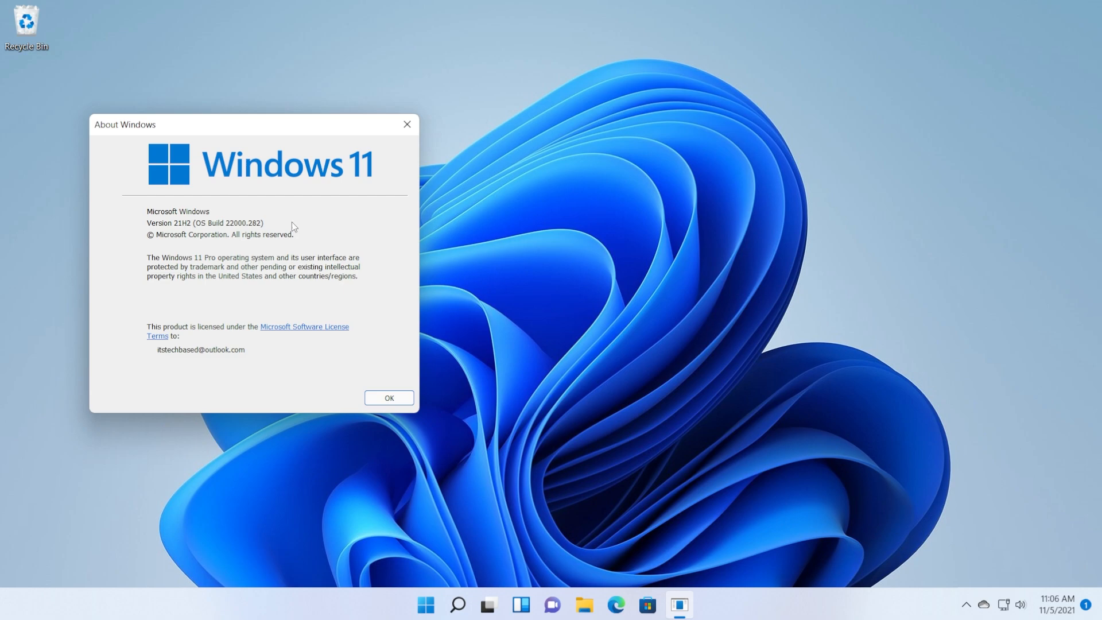
pyautogui.click(390, 398)
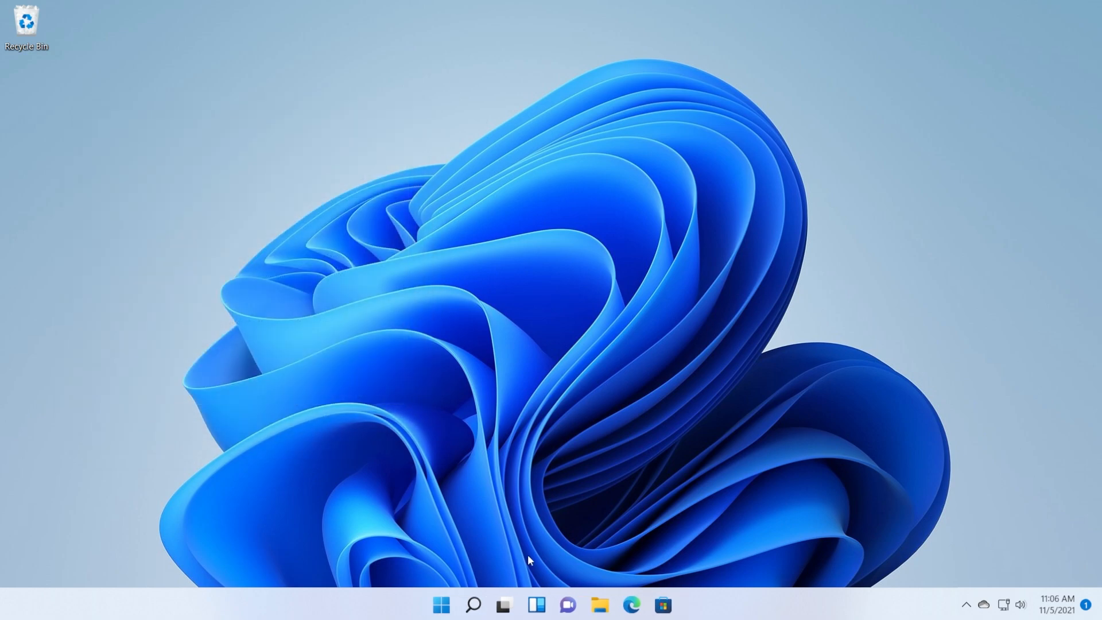
pyautogui.moveTo(460, 583)
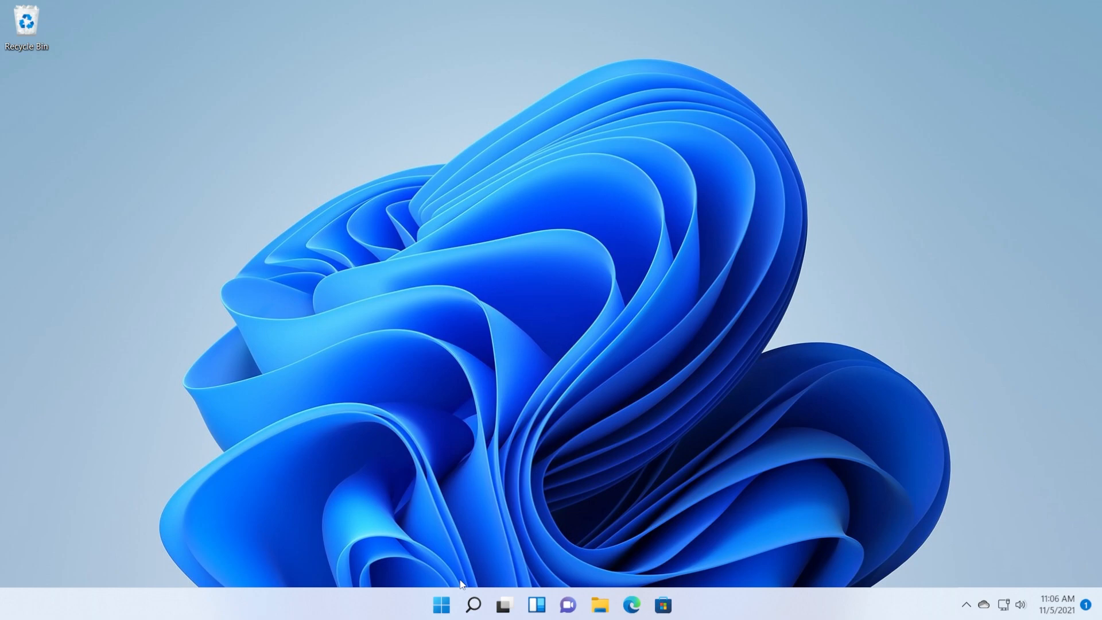
# Reopen Settings from Search recents and show Update history listing KB5008295 installed on 11/5/2021
pyautogui.click(471, 605)
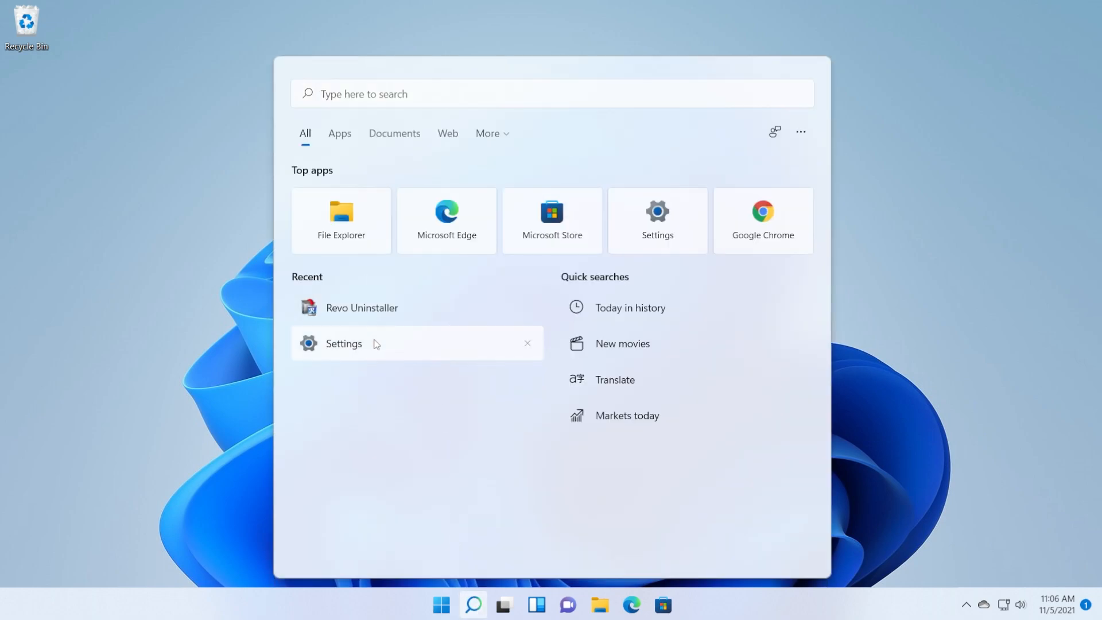
pyautogui.click(343, 343)
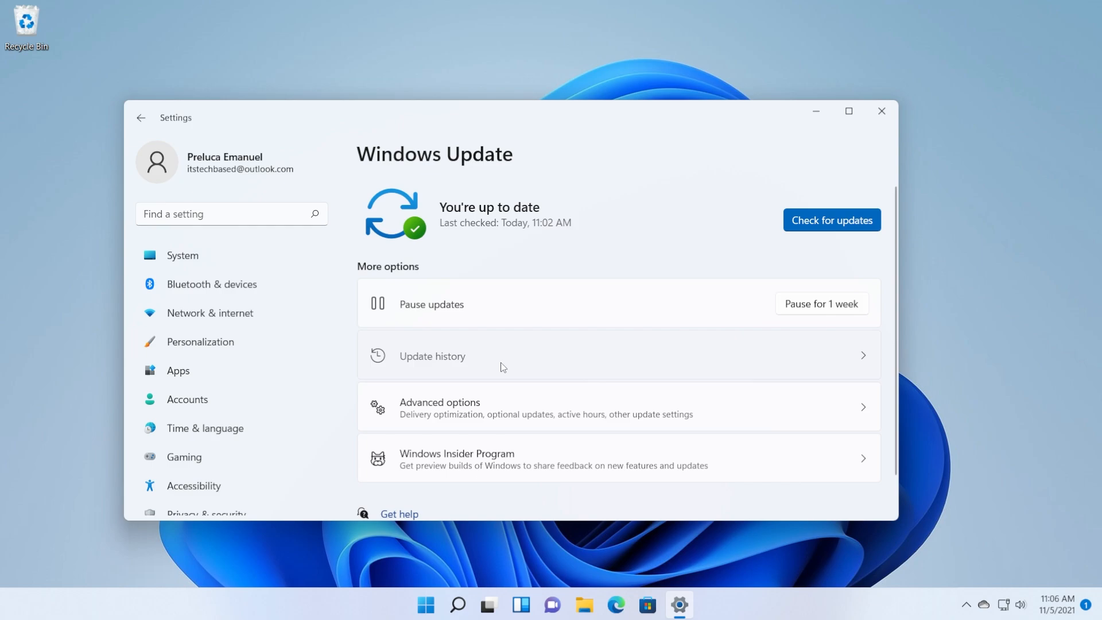
pyautogui.click(430, 356)
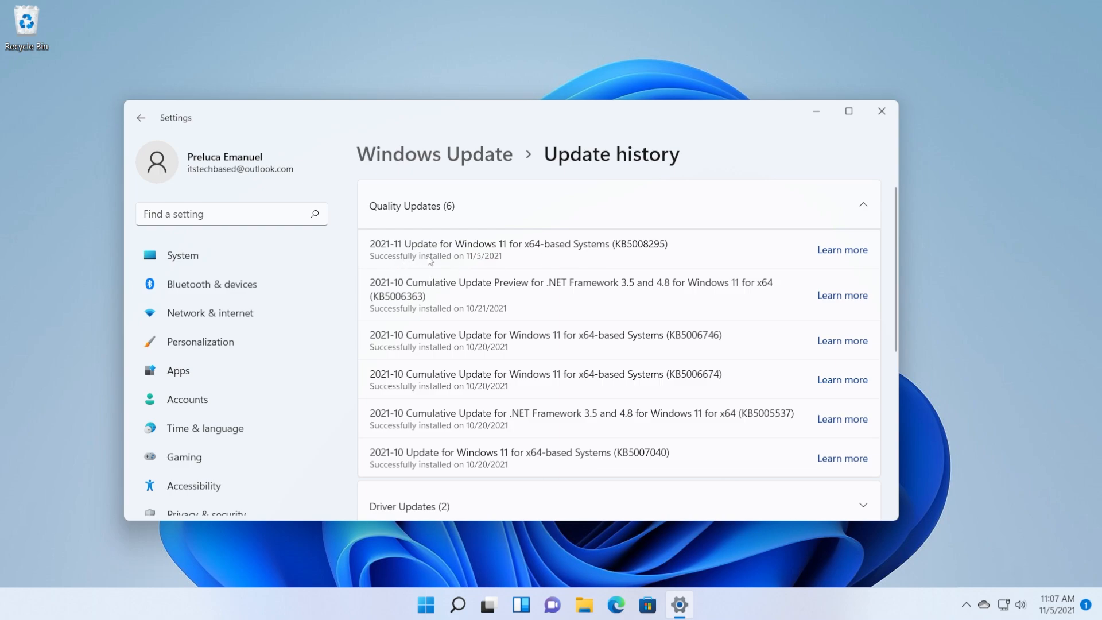
pyautogui.moveTo(526, 276)
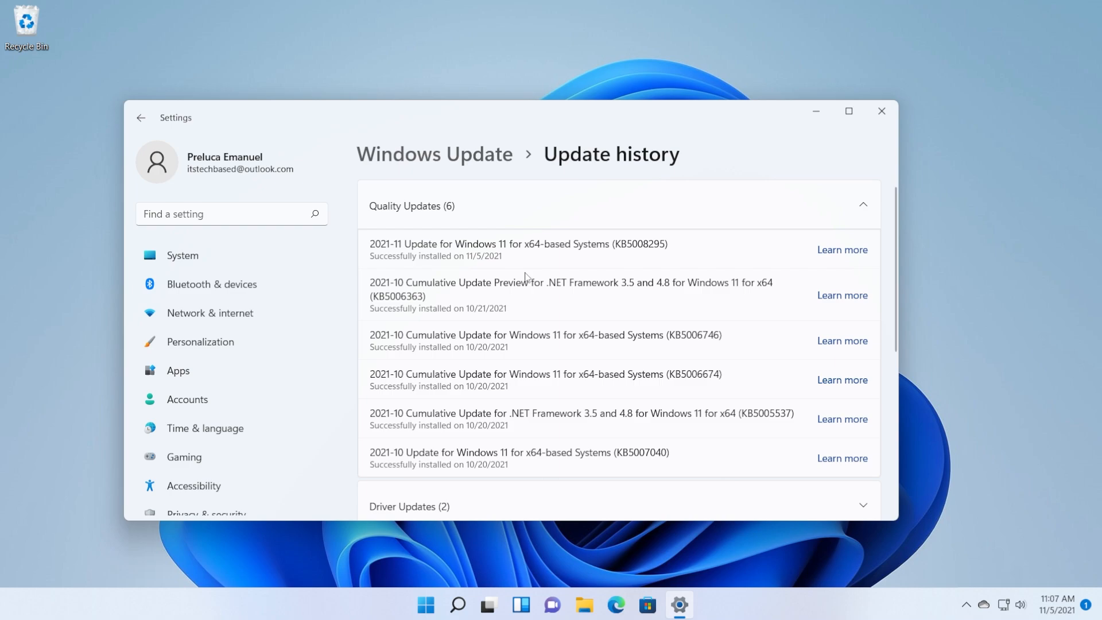
# Find Snipping Tool by searching 'sni', start a new screen snip and cancel it
pyautogui.click(881, 111)
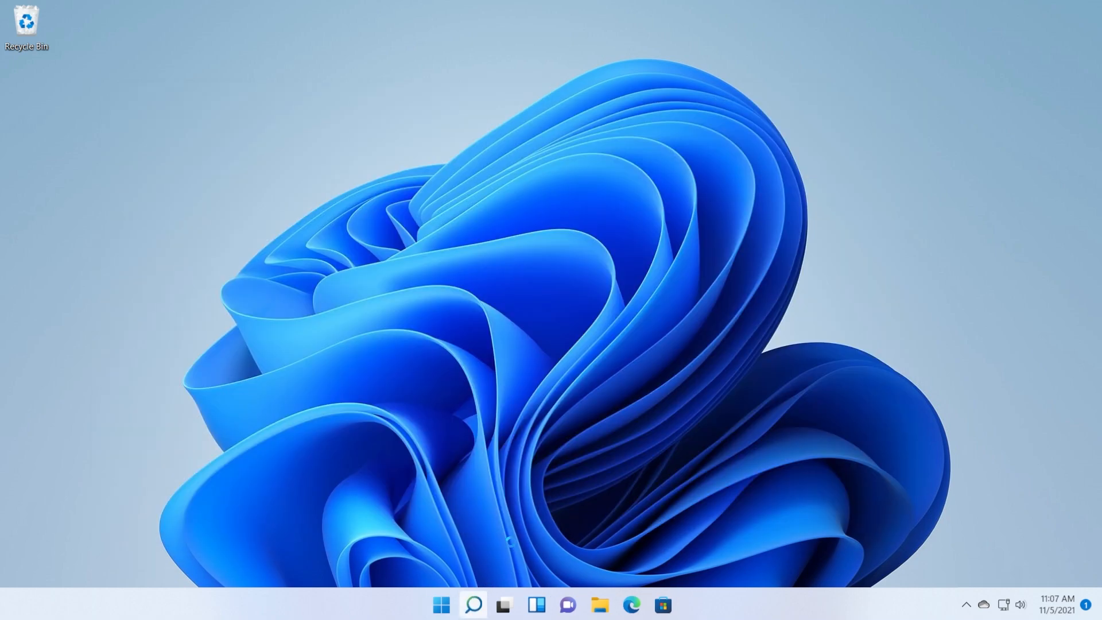
pyautogui.write('sni')
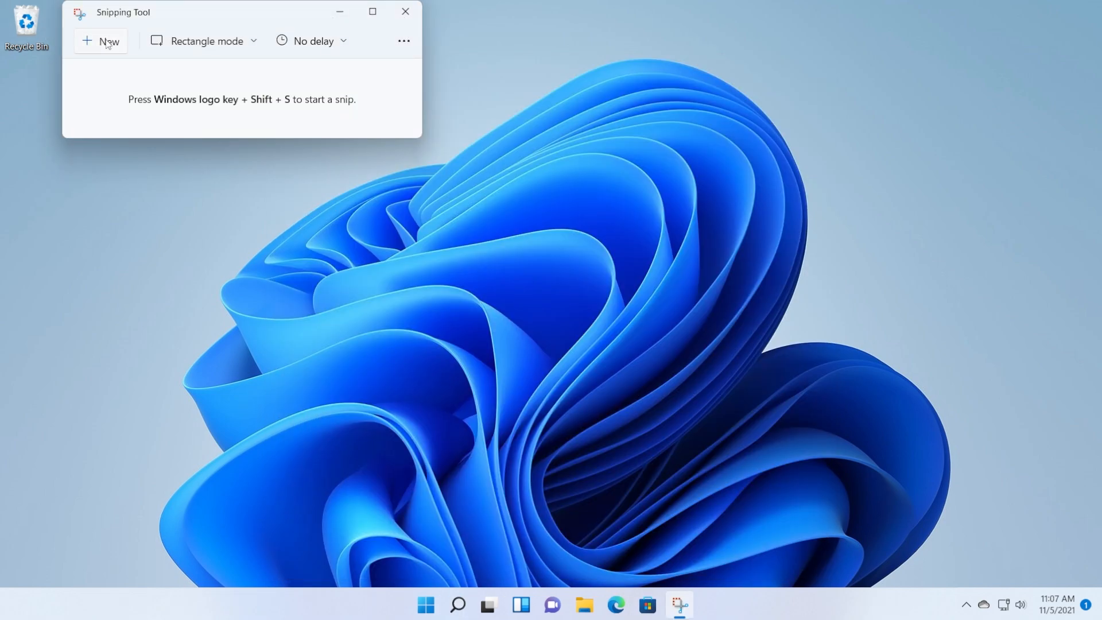
pyautogui.click(101, 41)
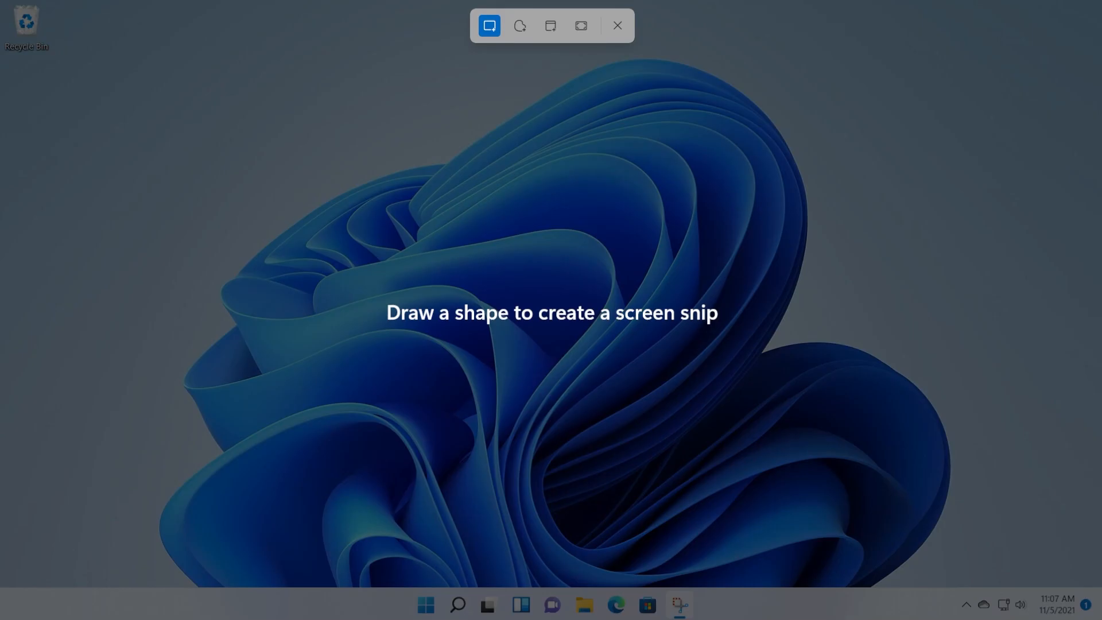
pyautogui.click(616, 25)
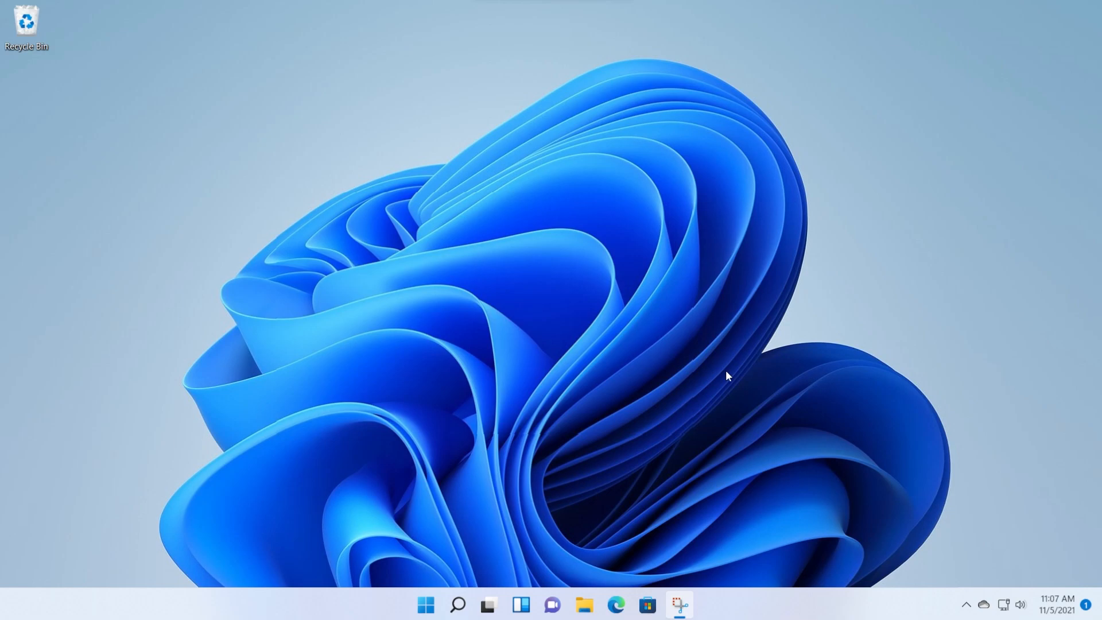
# Bring up the touch keyboard from the taskbar and close it again
pyautogui.click(677, 605)
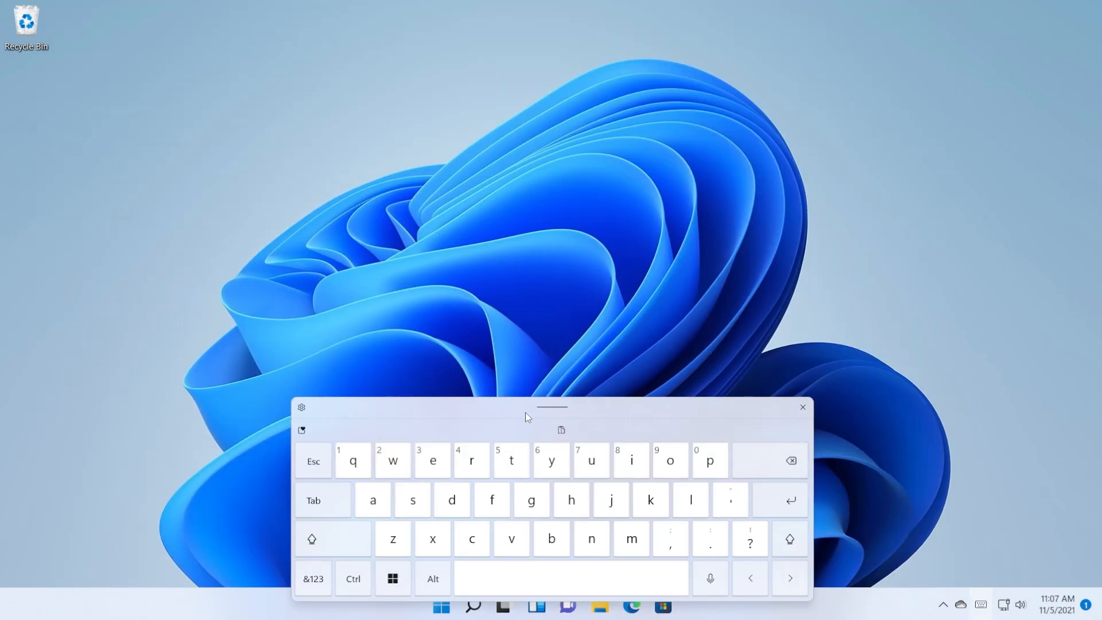
pyautogui.moveTo(566, 433)
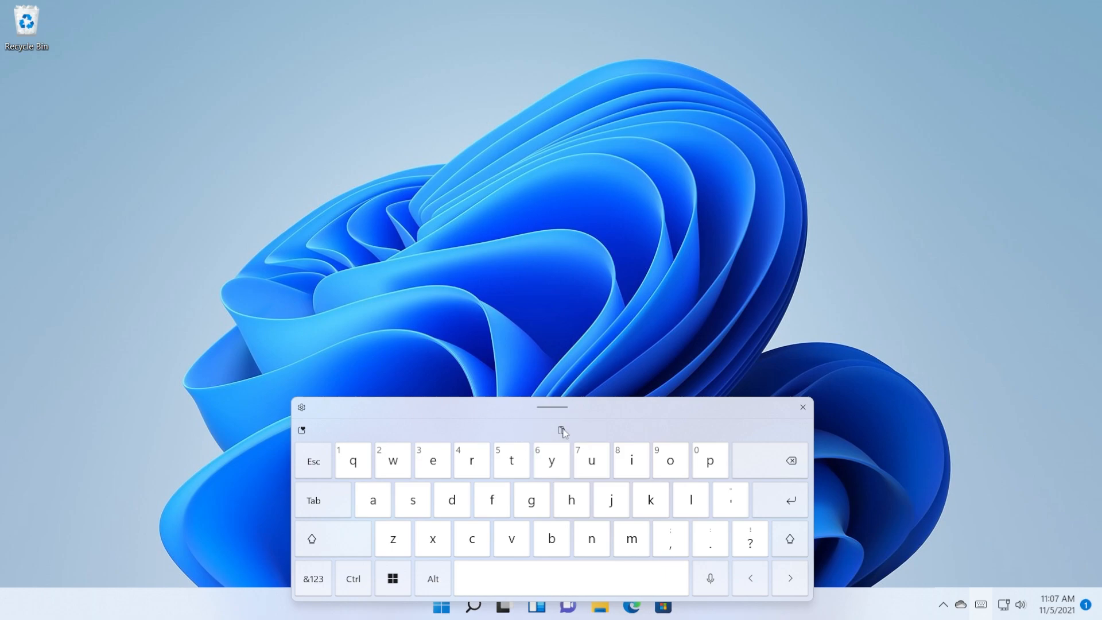
pyautogui.click(802, 407)
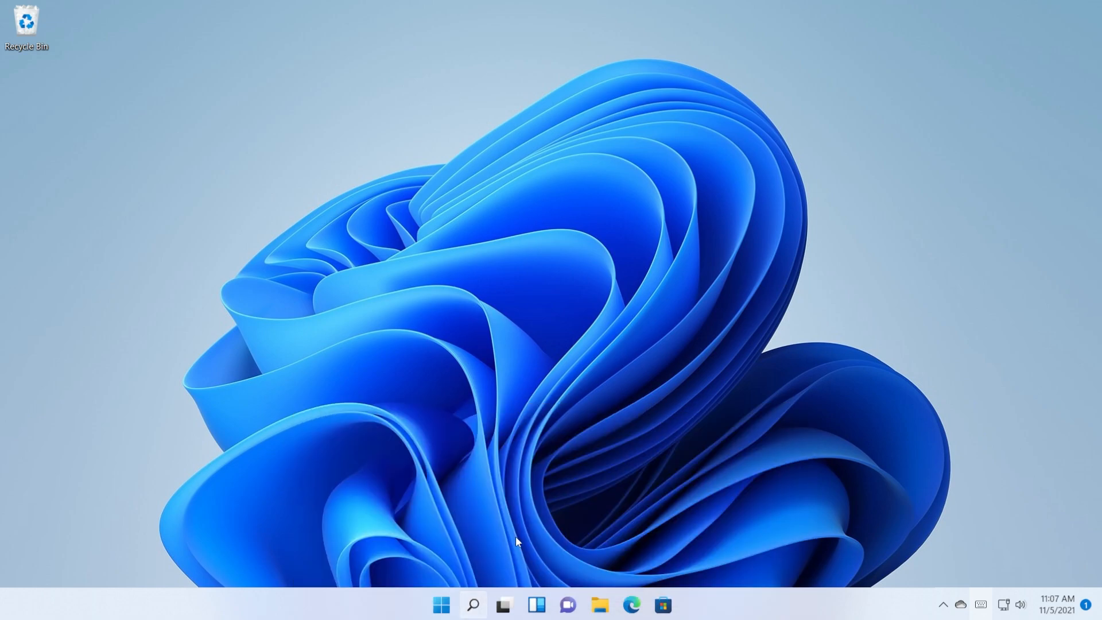
# Launch Tips and open the All about widgets collection at its first tip, Add widgets to the board
pyautogui.click(472, 605)
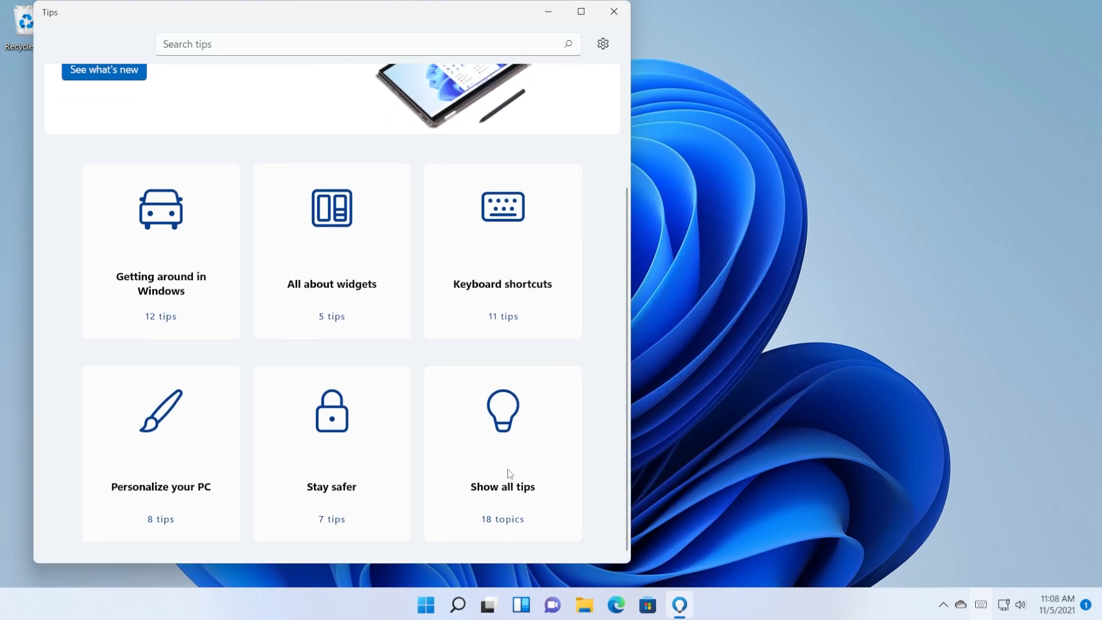
pyautogui.scroll(3)
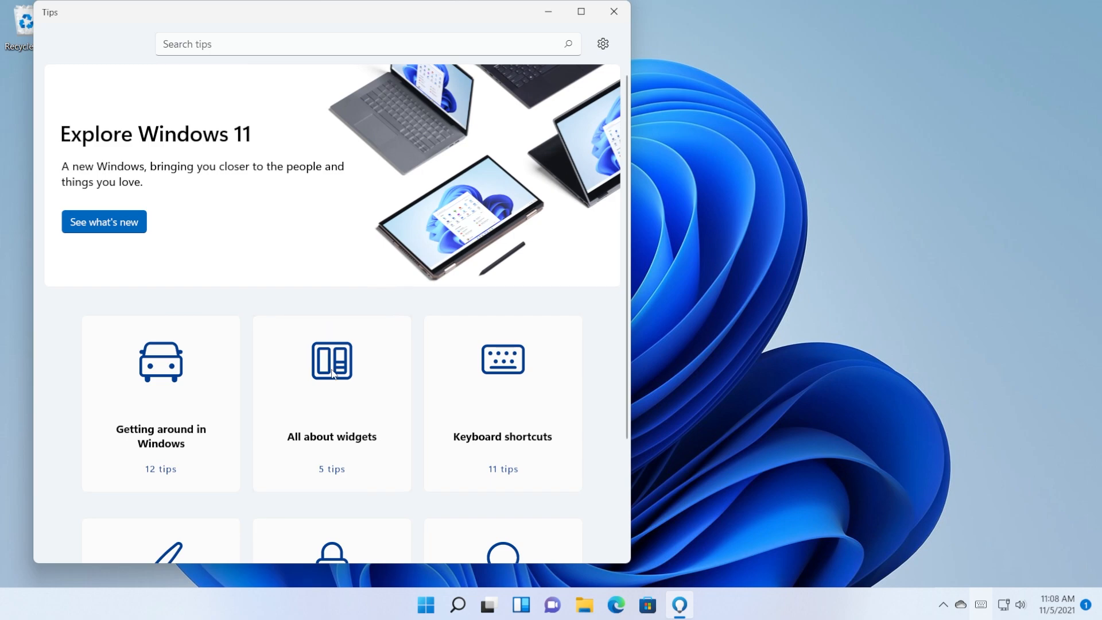
pyautogui.click(331, 403)
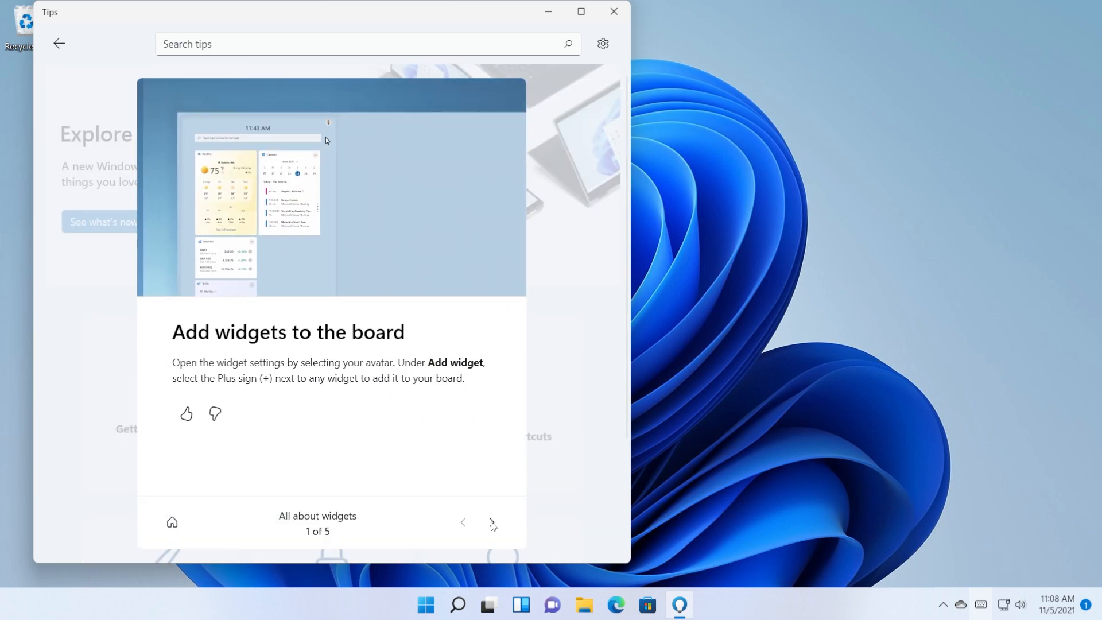